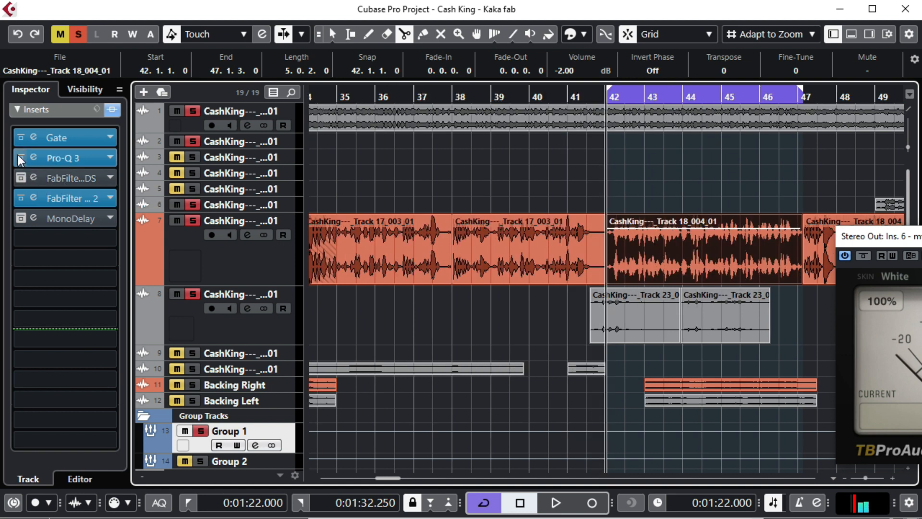
# - Audition the vocal tracks with mute and solo, then open Pro-Q 3 on Group 1
pyautogui.click(553, 503)
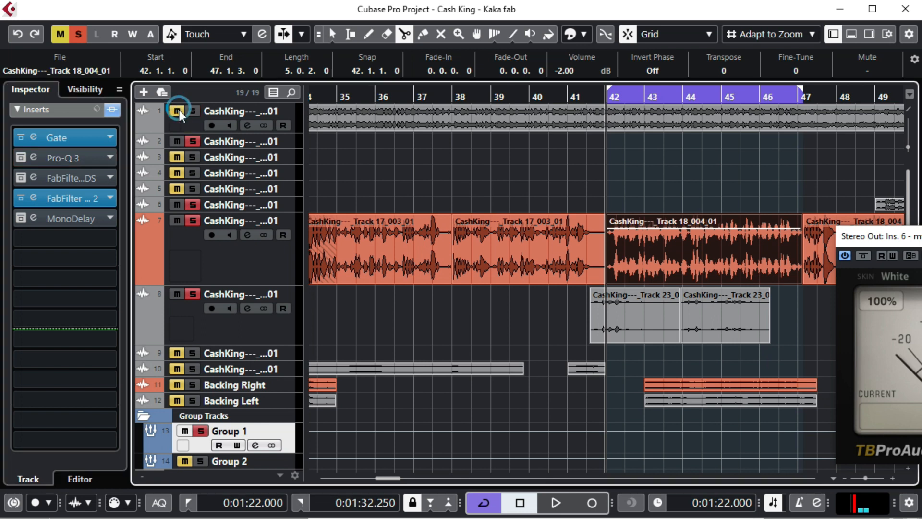
pyautogui.click(553, 503)
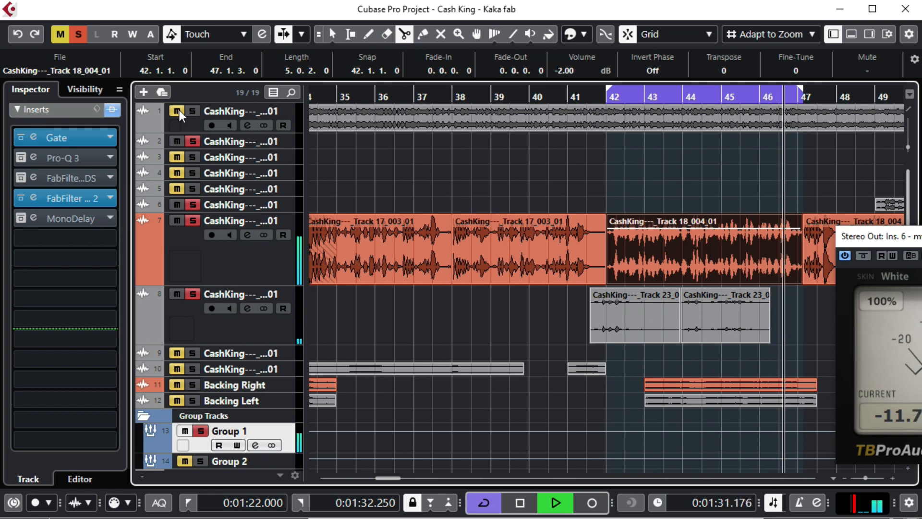
pyautogui.click(516, 503)
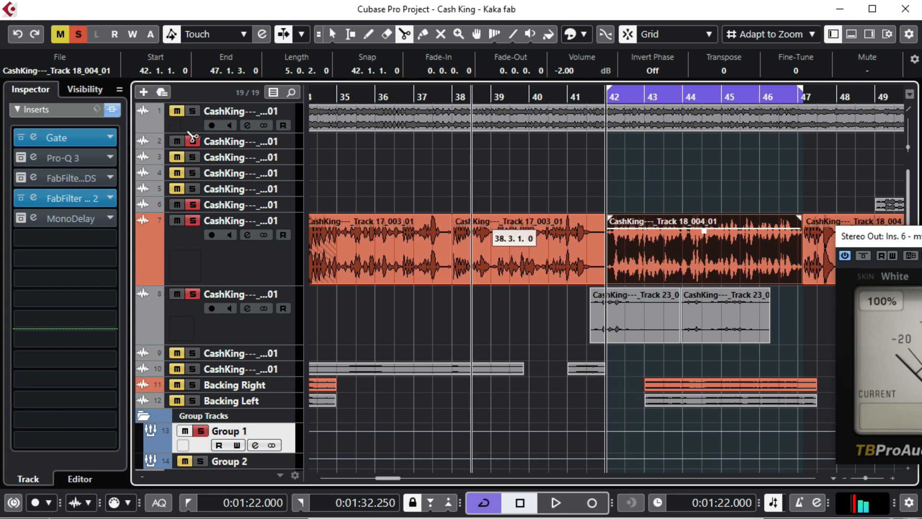
pyautogui.click(554, 503)
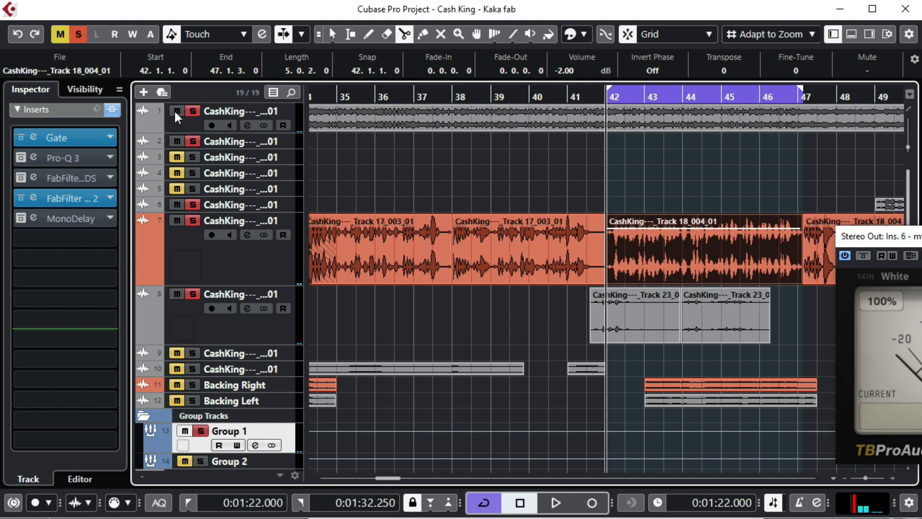
pyautogui.click(178, 112)
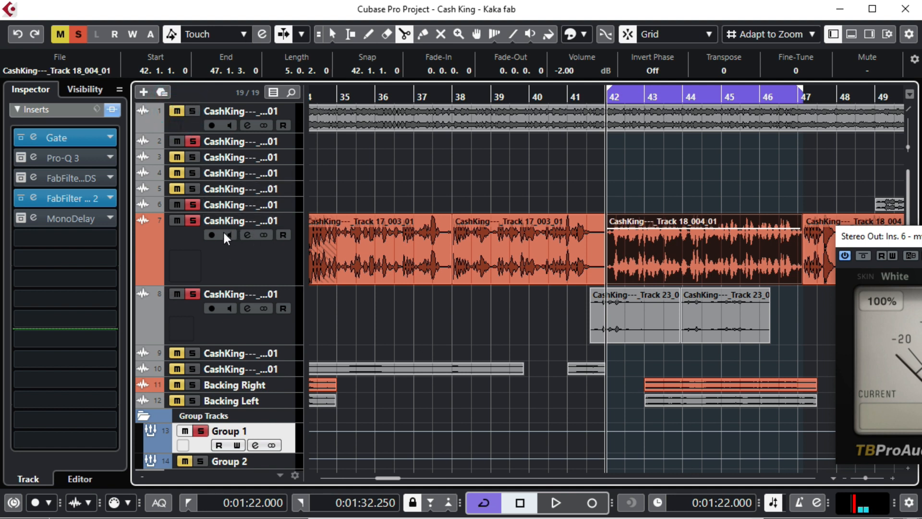
pyautogui.click(65, 158)
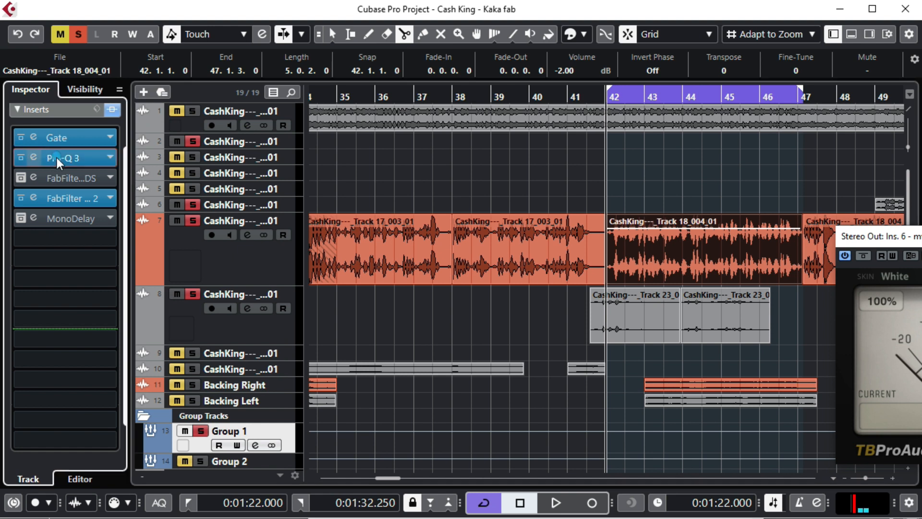
pyautogui.moveTo(245, 263)
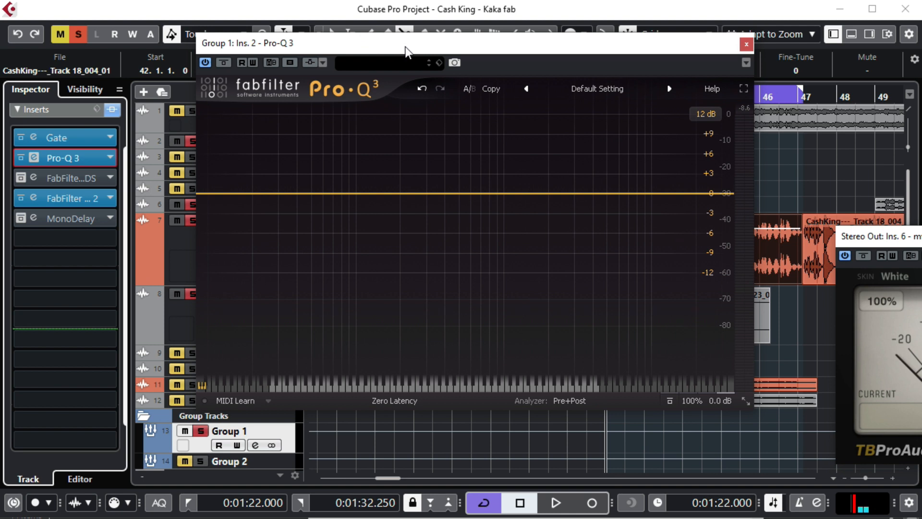
pyautogui.moveTo(306, 323)
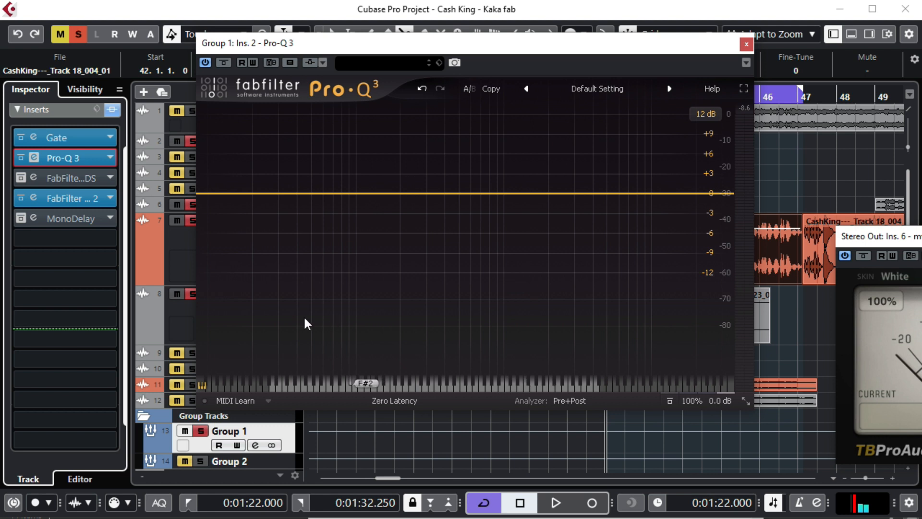
pyautogui.moveTo(699, 287)
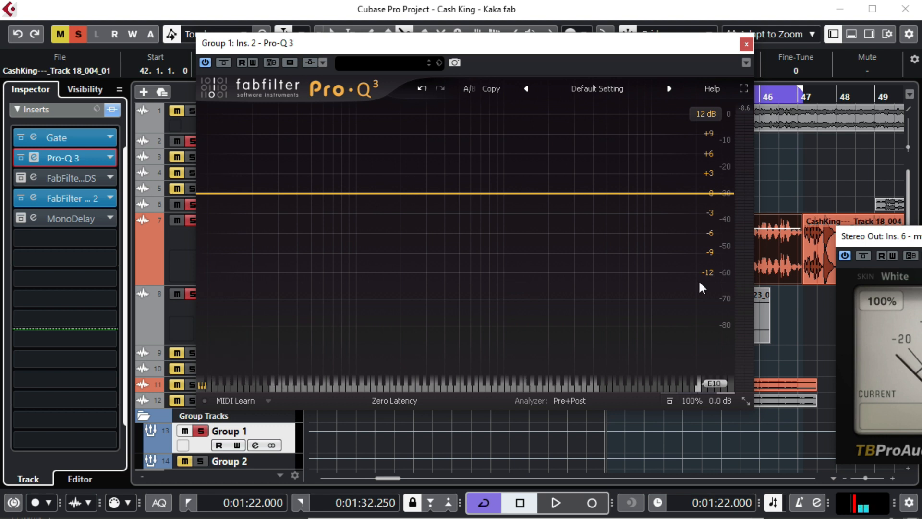
pyautogui.click(573, 193)
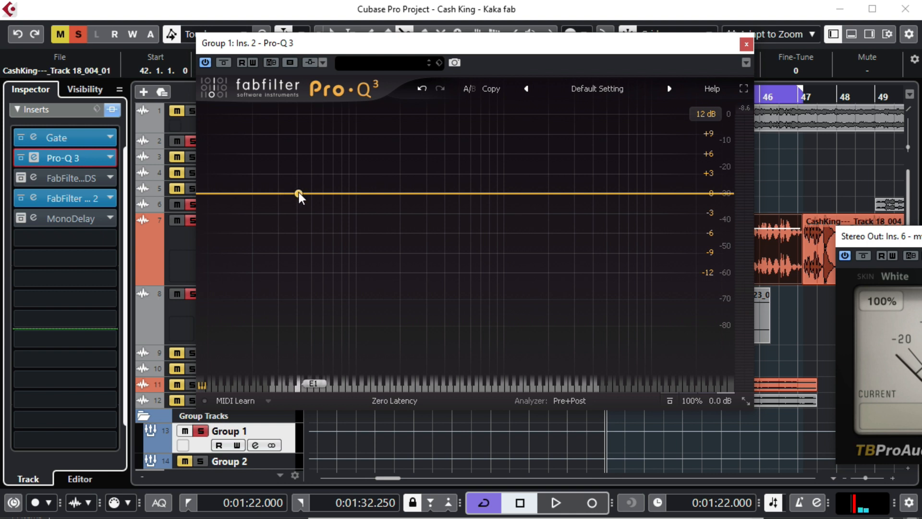
pyautogui.moveTo(299, 194)
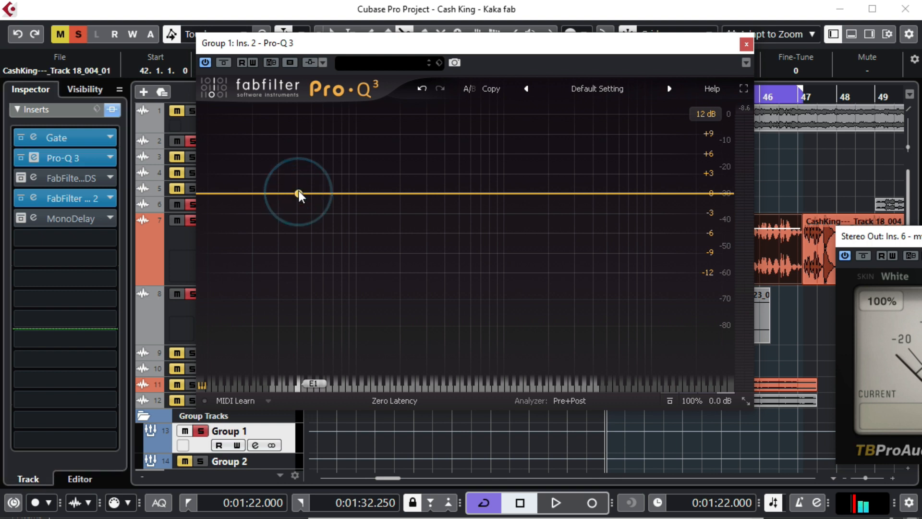
# - Create a flat bell band in the low frequencies and slide it to about 103 Hz
pyautogui.click(299, 193)
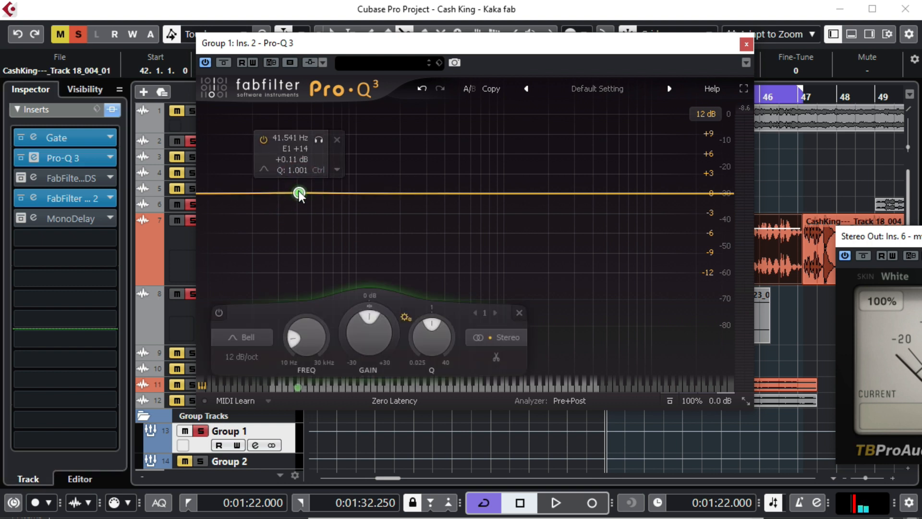
pyautogui.moveTo(299, 192); pyautogui.dragTo(298, 194)
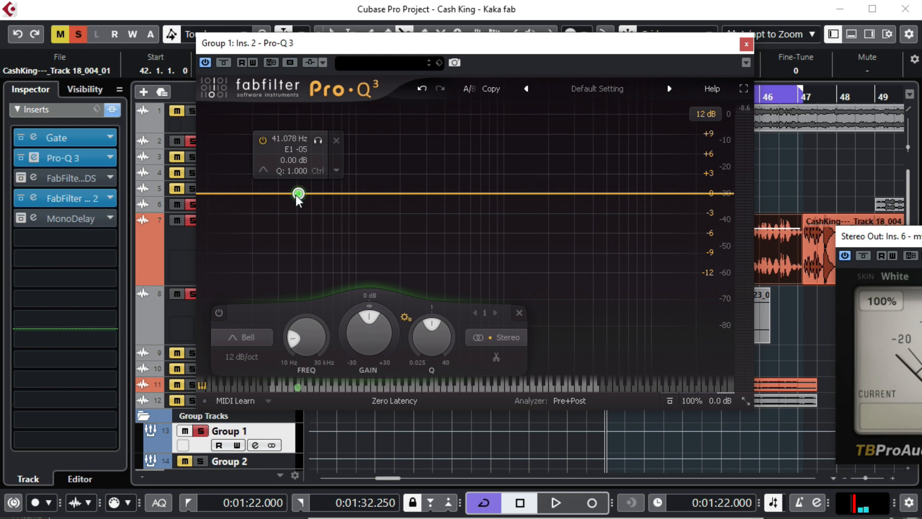
pyautogui.moveTo(298, 193); pyautogui.dragTo(357, 193)
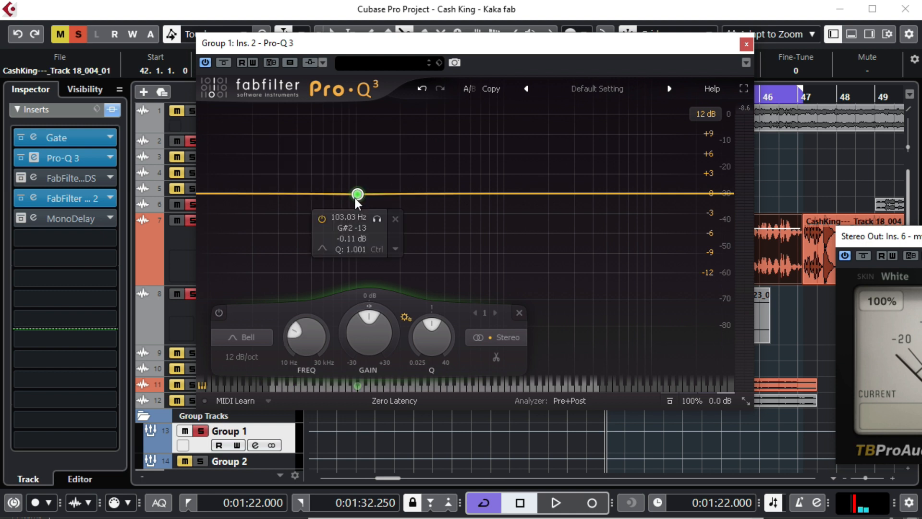
pyautogui.click(553, 502)
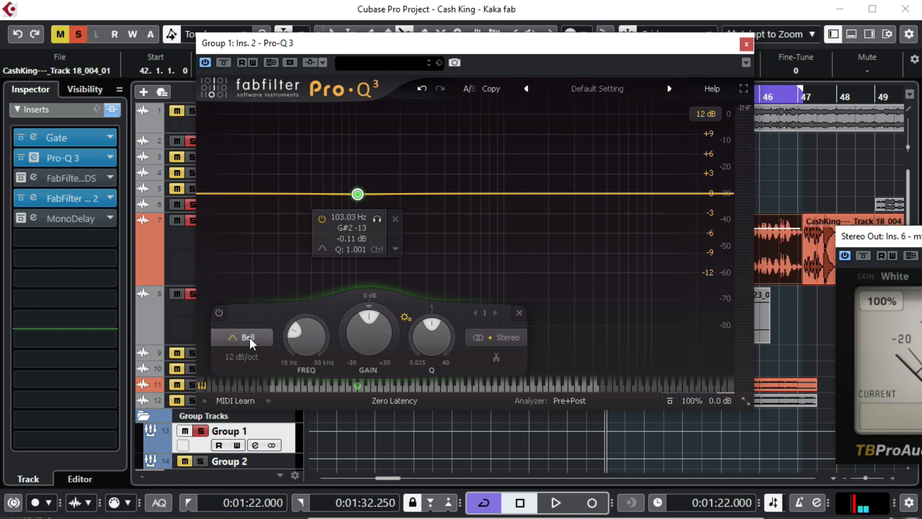
# - Change the first band to a 48 dB/oct low cut and fine-tune it near 109 Hz
pyautogui.click(241, 337)
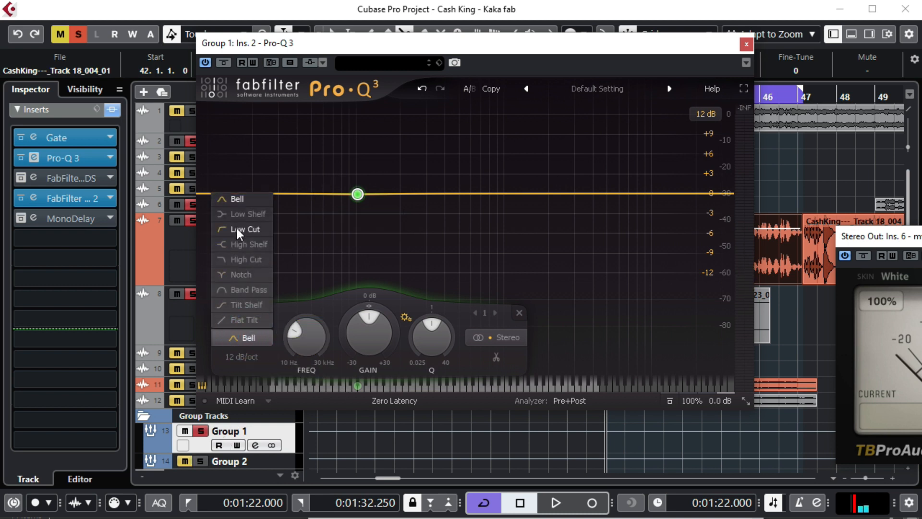
pyautogui.click(243, 229)
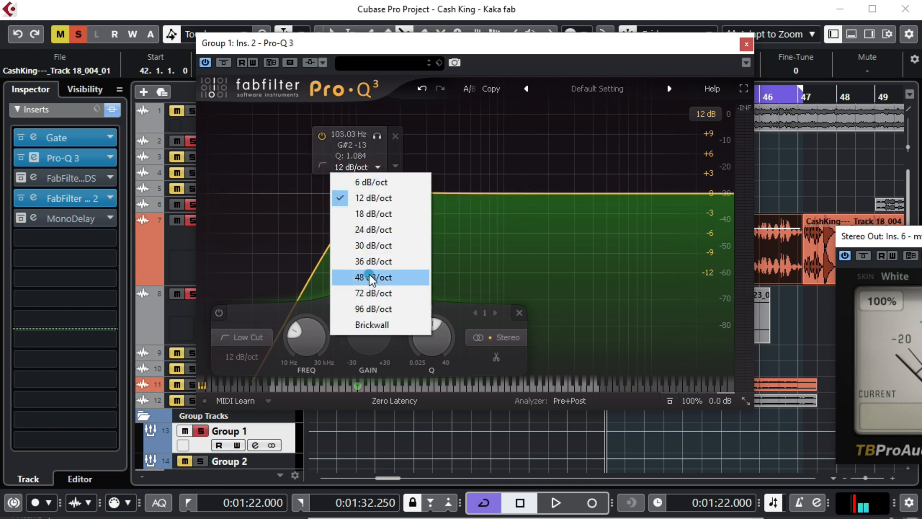
pyautogui.click(373, 277)
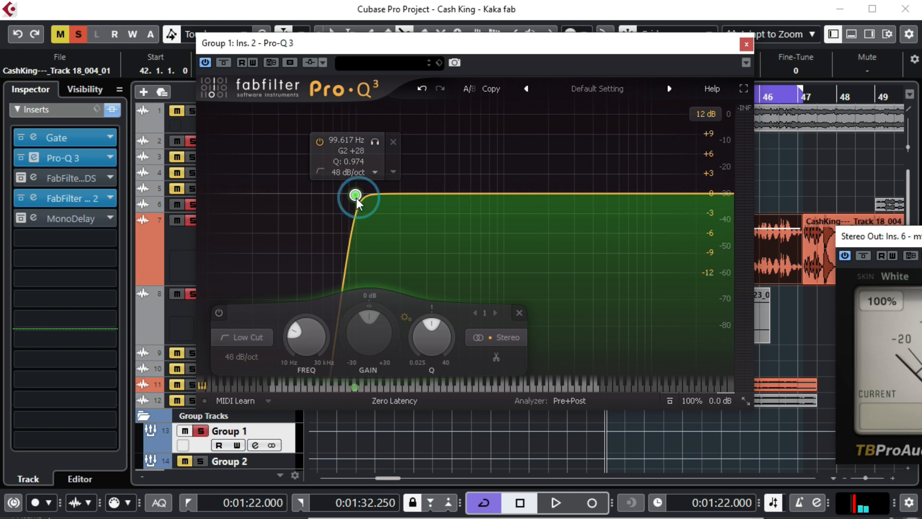
pyautogui.moveTo(355, 194); pyautogui.dragTo(354, 196)
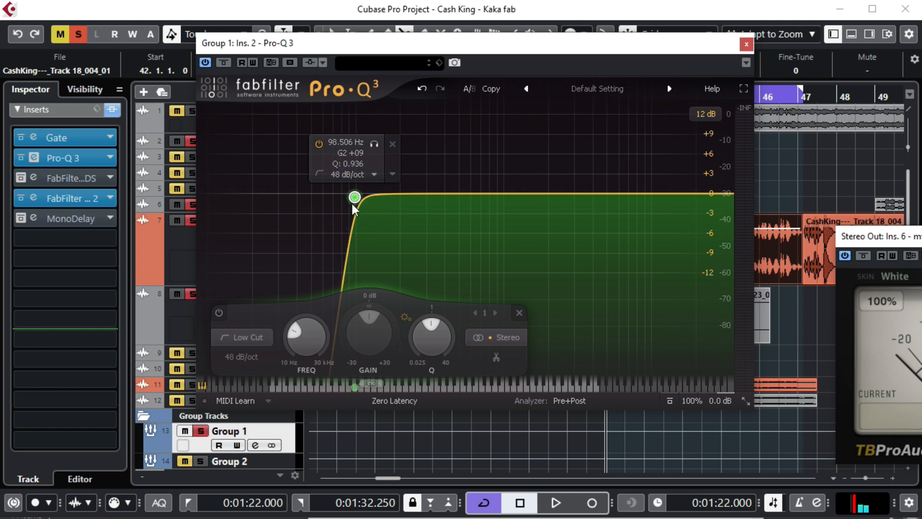
pyautogui.click(354, 196)
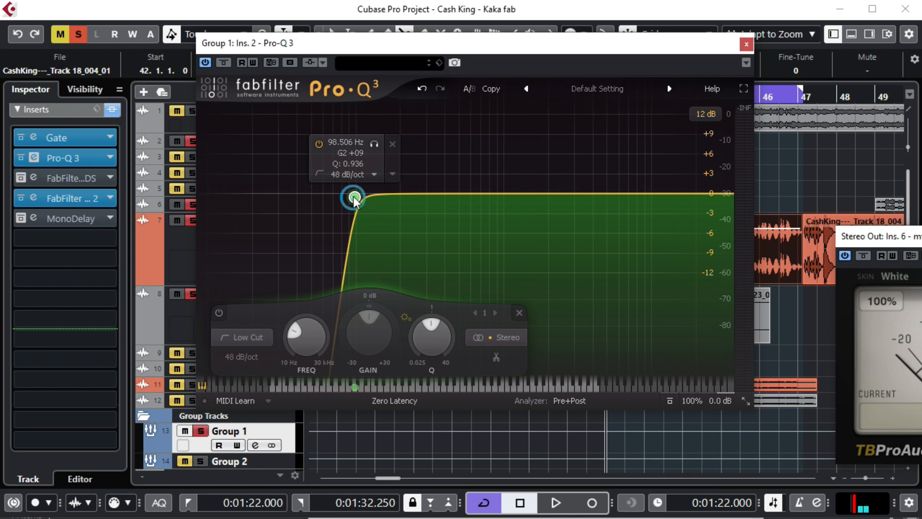
pyautogui.click(553, 503)
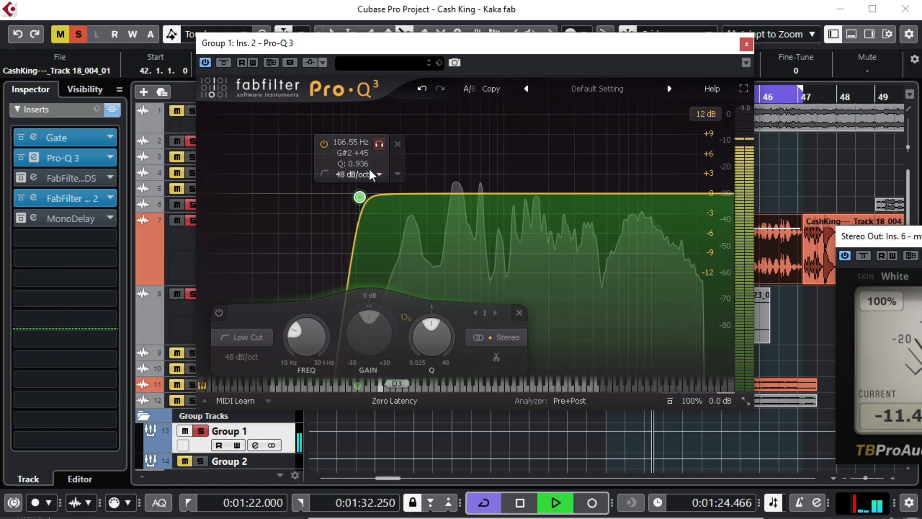
pyautogui.moveTo(359, 196); pyautogui.dragTo(360, 197)
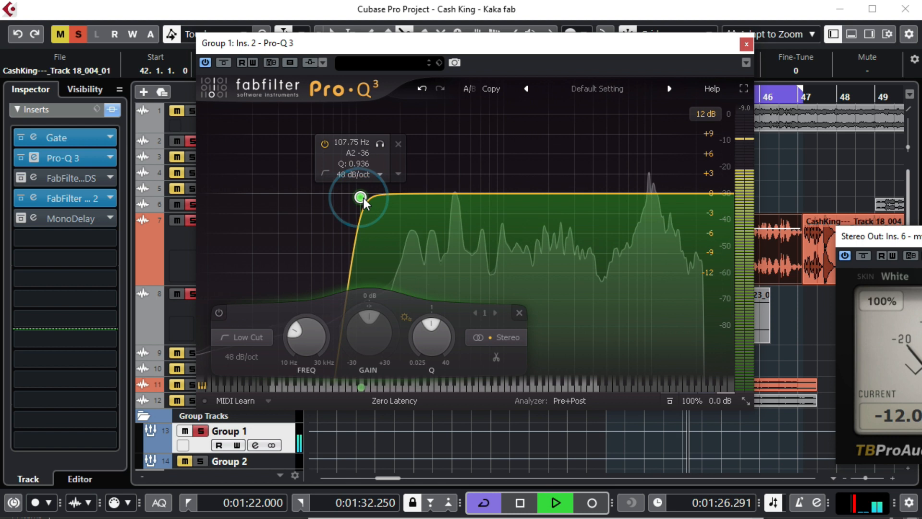
pyautogui.moveTo(361, 197); pyautogui.dragTo(362, 195)
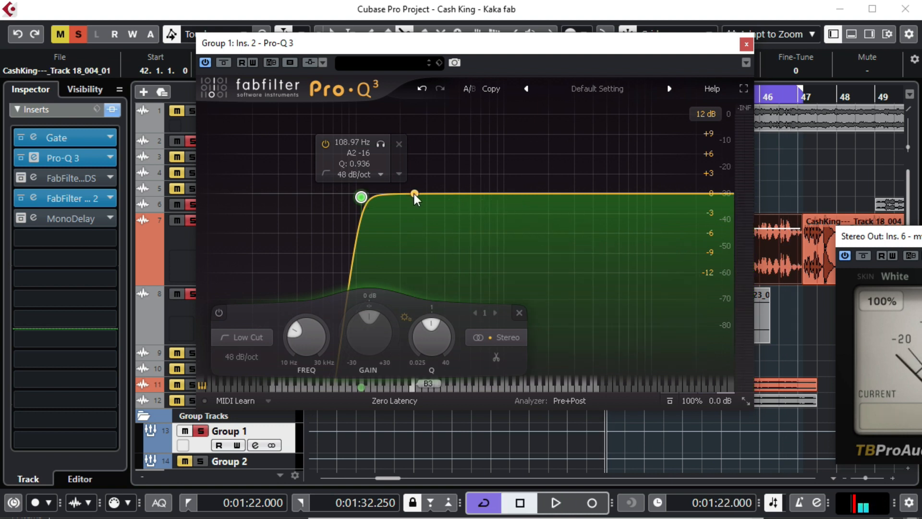
# - Add a second bell band and sweep a boost during playback to find the resonance near 479 Hz
pyautogui.click(414, 193)
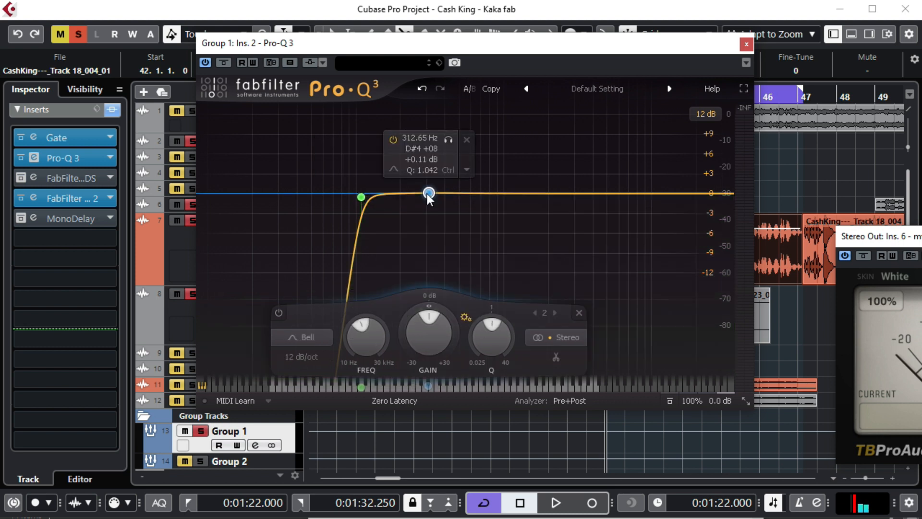
pyautogui.moveTo(429, 194); pyautogui.dragTo(427, 160)
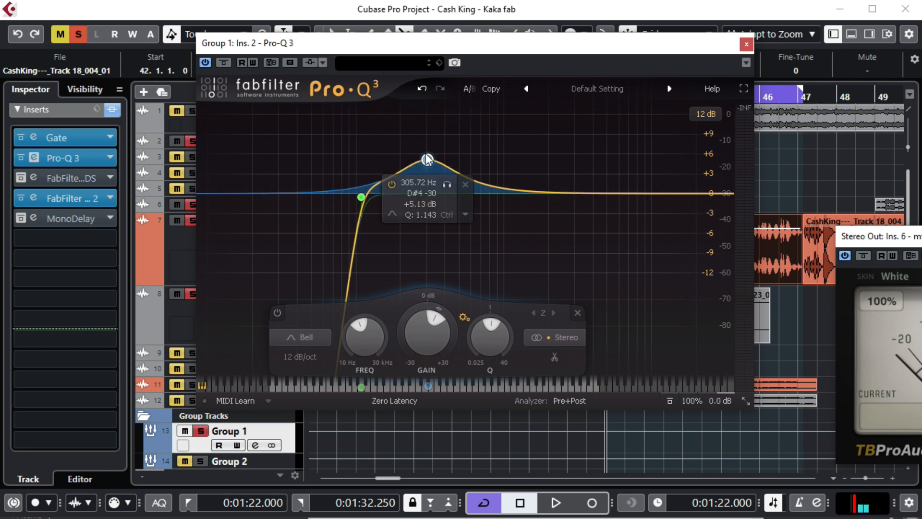
pyautogui.moveTo(426, 159); pyautogui.dragTo(433, 159)
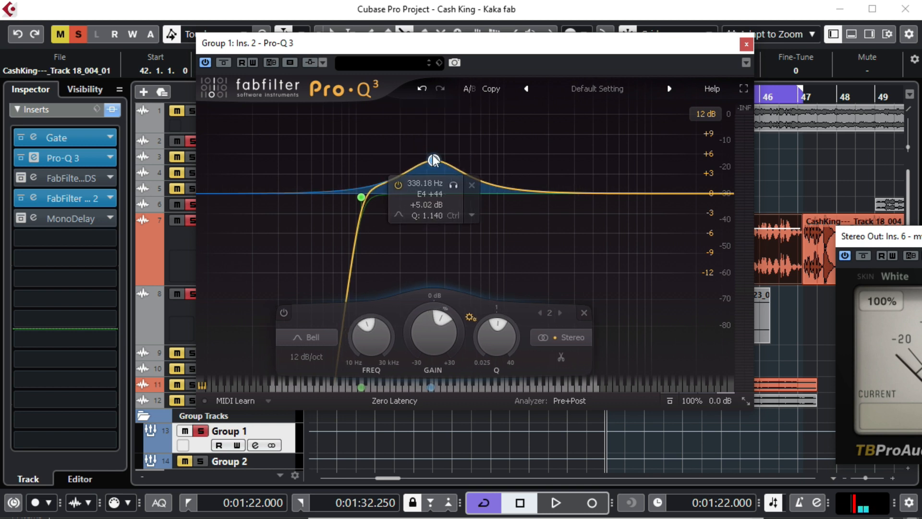
pyautogui.moveTo(434, 160); pyautogui.dragTo(435, 163)
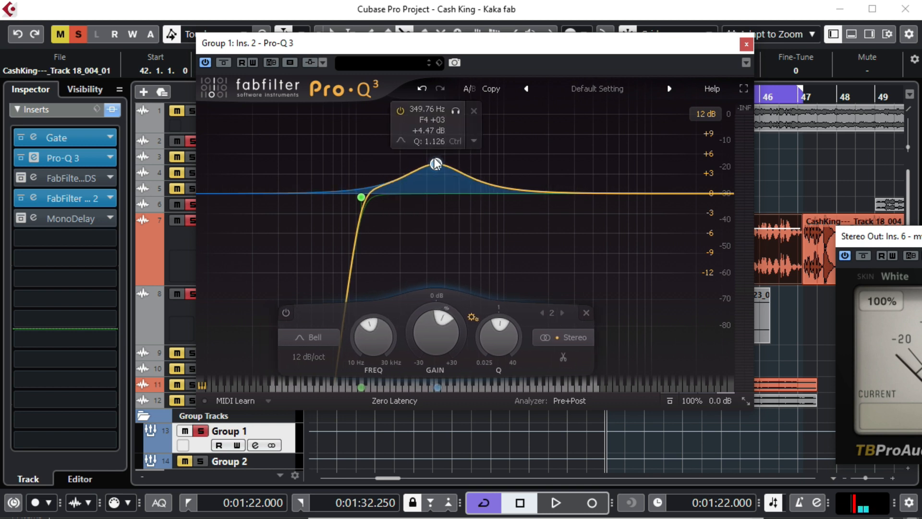
pyautogui.click(553, 503)
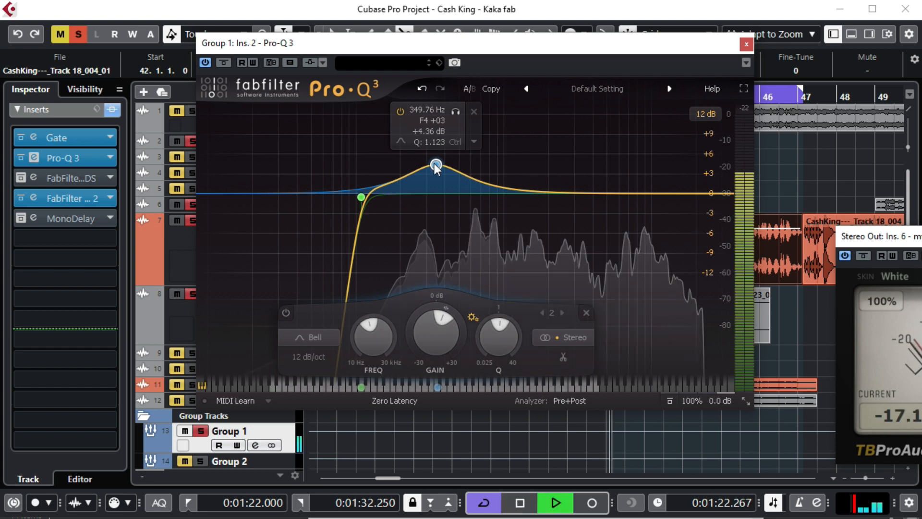
pyautogui.moveTo(435, 163); pyautogui.dragTo(456, 135)
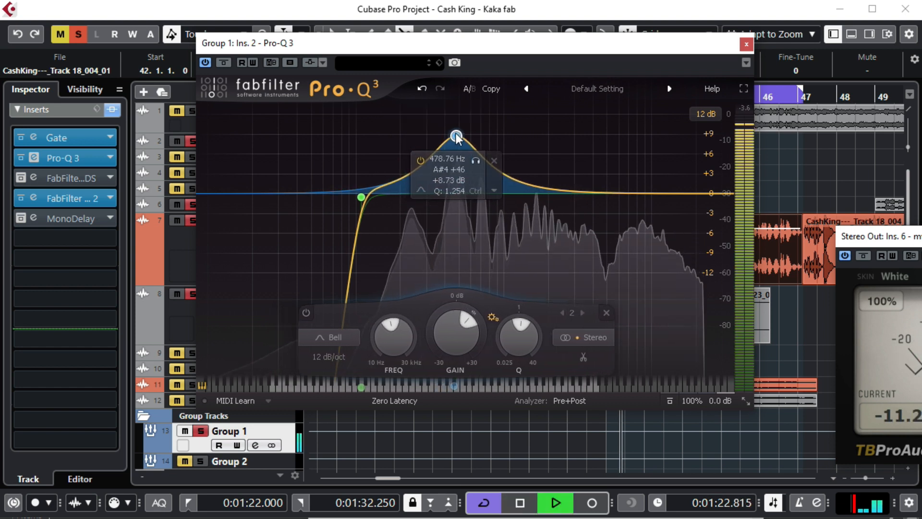
pyautogui.moveTo(456, 136); pyautogui.dragTo(456, 130)
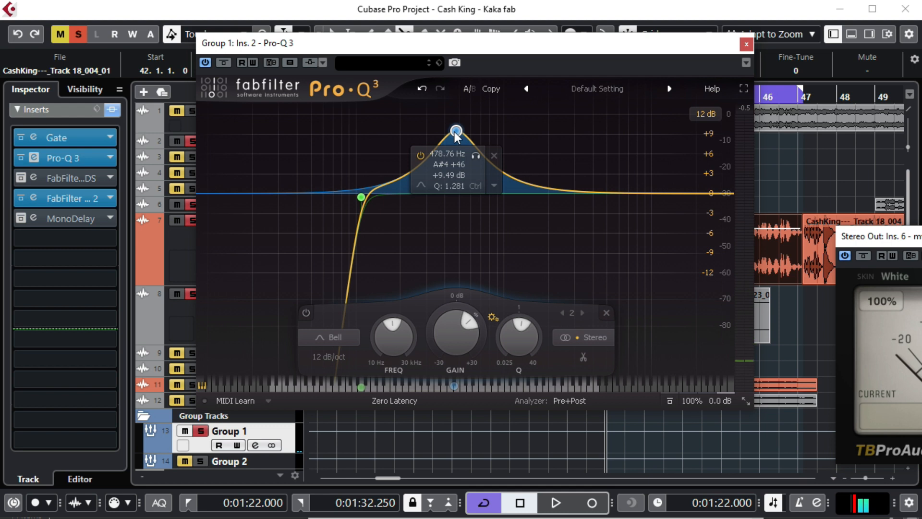
pyautogui.click(553, 503)
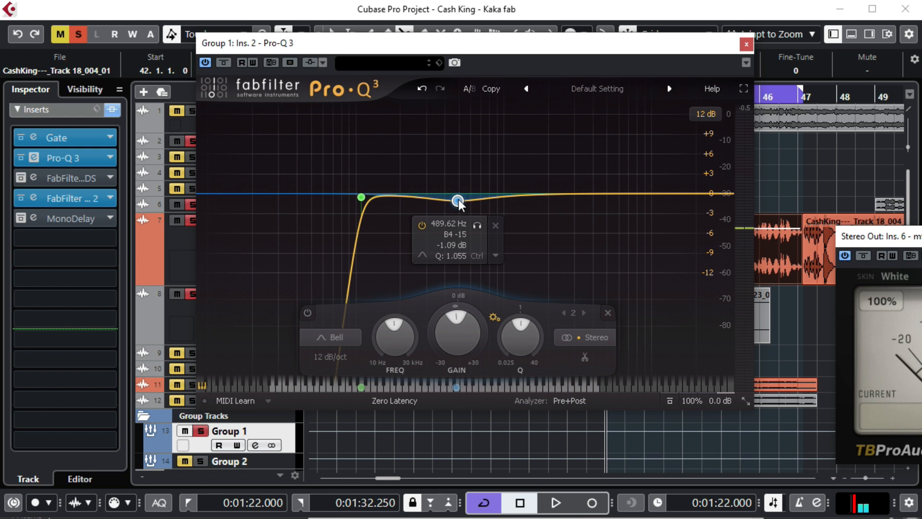
# - Turn the boost into a cut of about 3 dB around 490 Hz while auditioning
pyautogui.moveTo(457, 200); pyautogui.dragTo(457, 203)
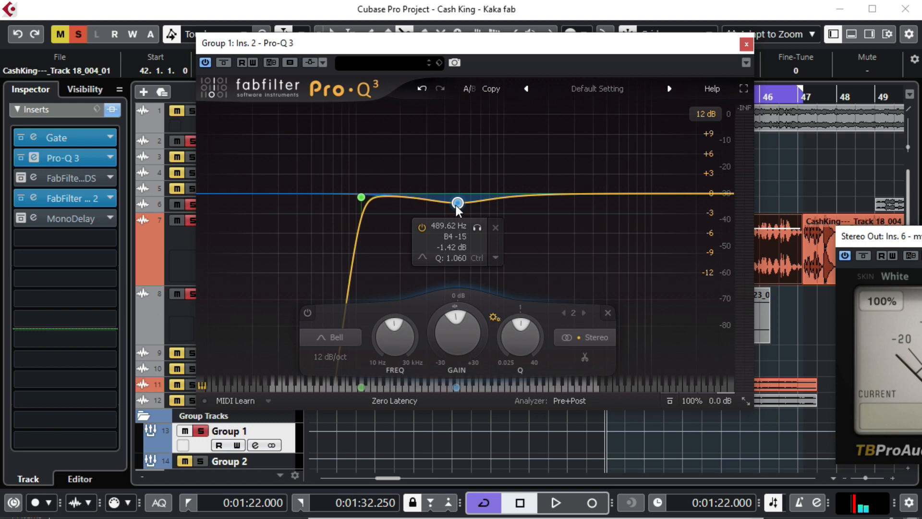
pyautogui.moveTo(458, 202); pyautogui.dragTo(456, 209)
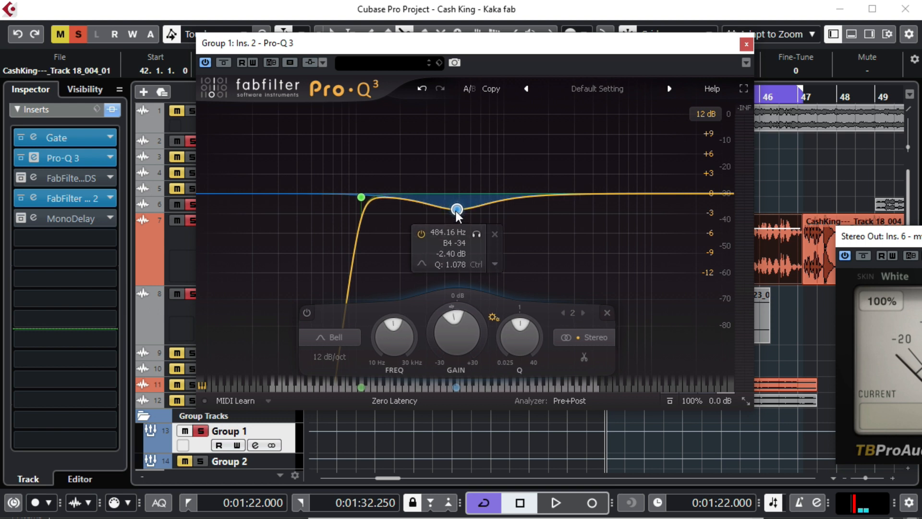
pyautogui.moveTo(456, 209); pyautogui.dragTo(456, 211)
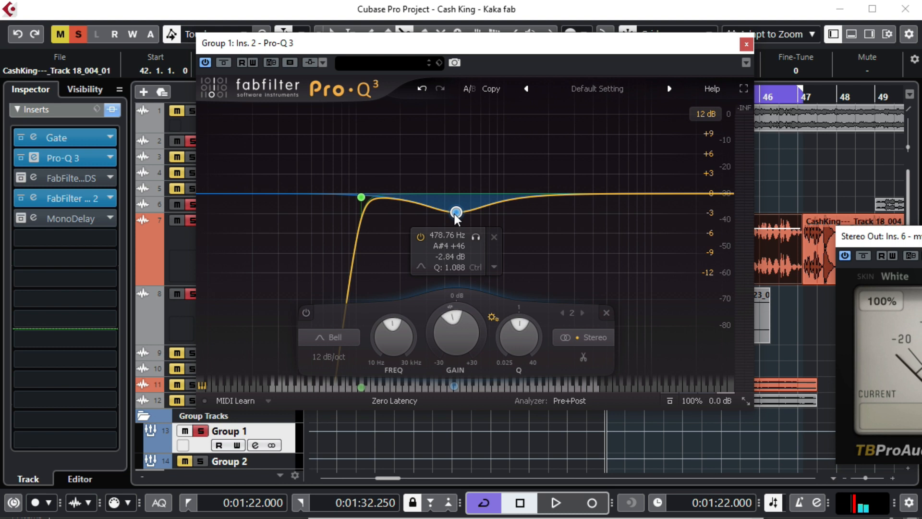
pyautogui.moveTo(456, 212); pyautogui.dragTo(457, 212)
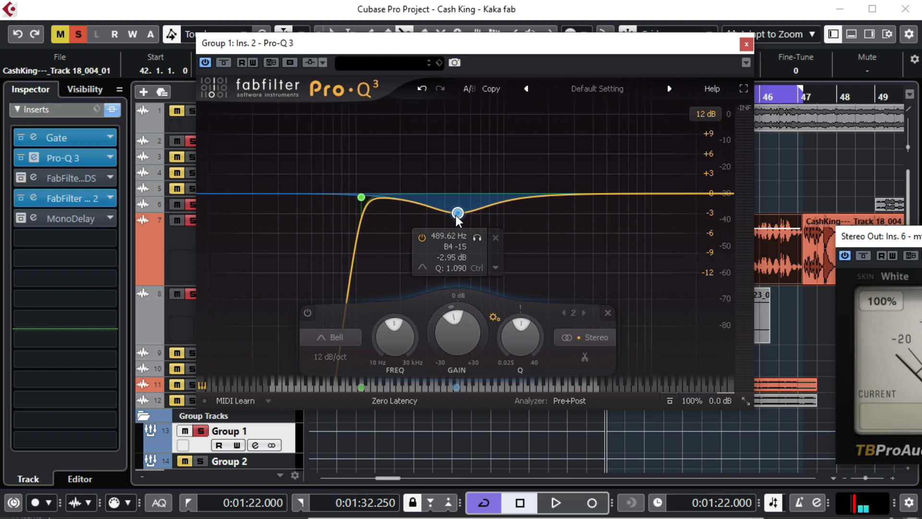
pyautogui.click(553, 503)
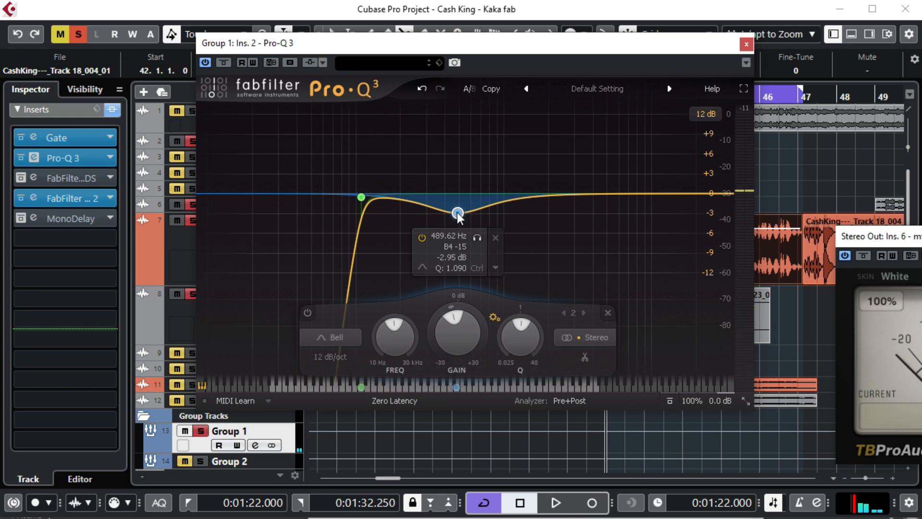
pyautogui.click(553, 503)
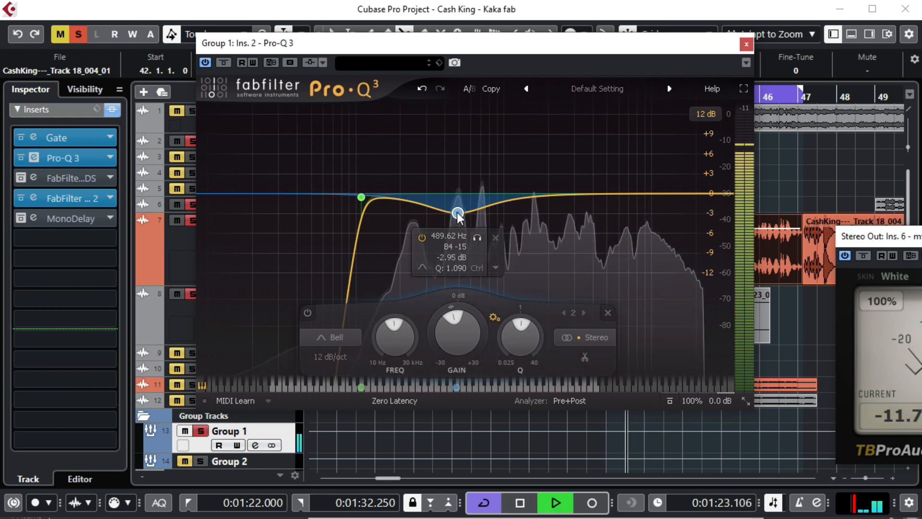
pyautogui.moveTo(457, 212); pyautogui.dragTo(460, 216)
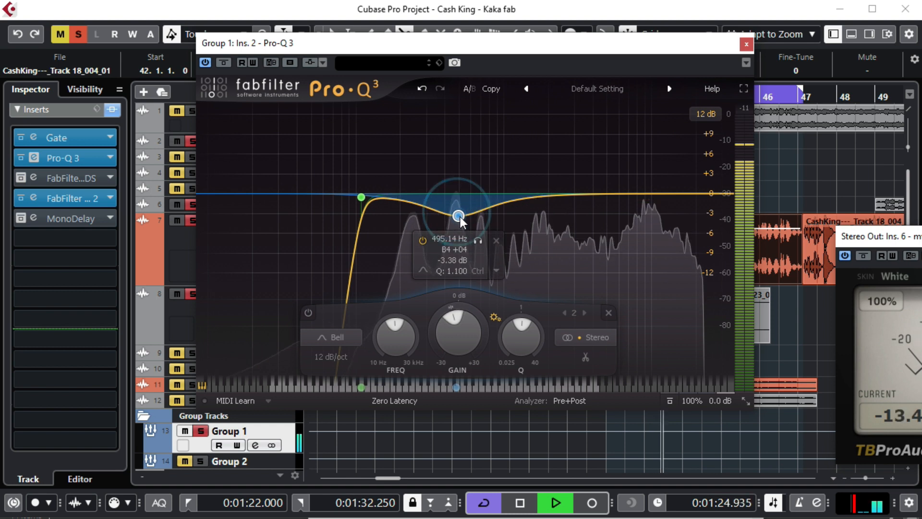
pyautogui.moveTo(460, 215); pyautogui.dragTo(459, 210)
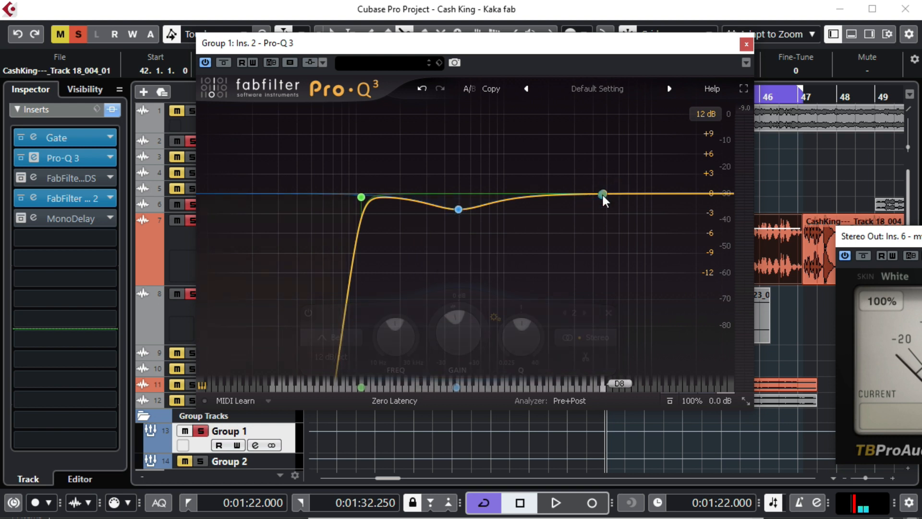
# - Add a third band boosting the upper mids and move it to about 7.5 kHz
pyautogui.moveTo(602, 193); pyautogui.dragTo(602, 170)
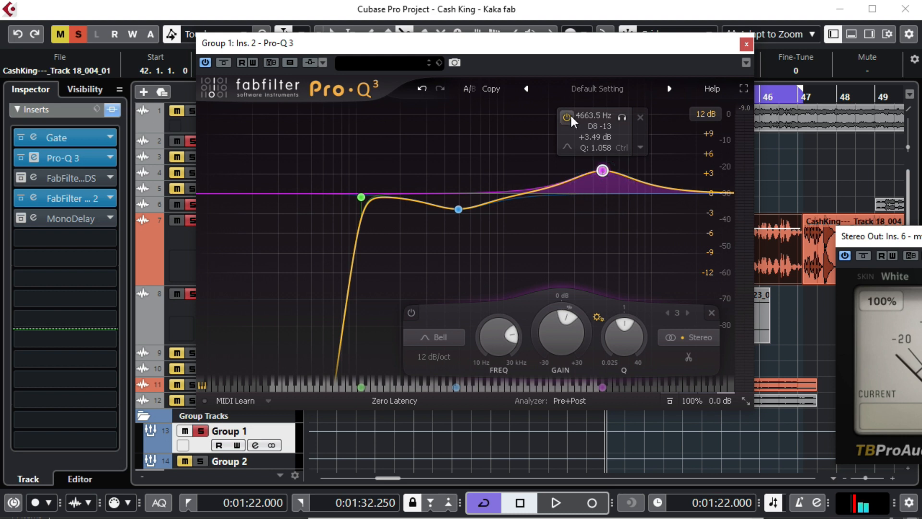
pyautogui.moveTo(601, 170); pyautogui.dragTo(610, 169)
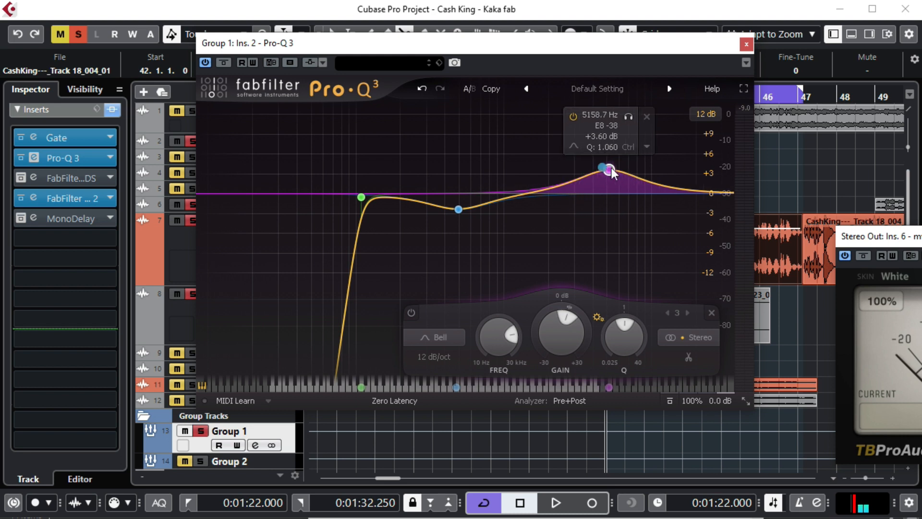
pyautogui.moveTo(602, 168); pyautogui.dragTo(632, 173)
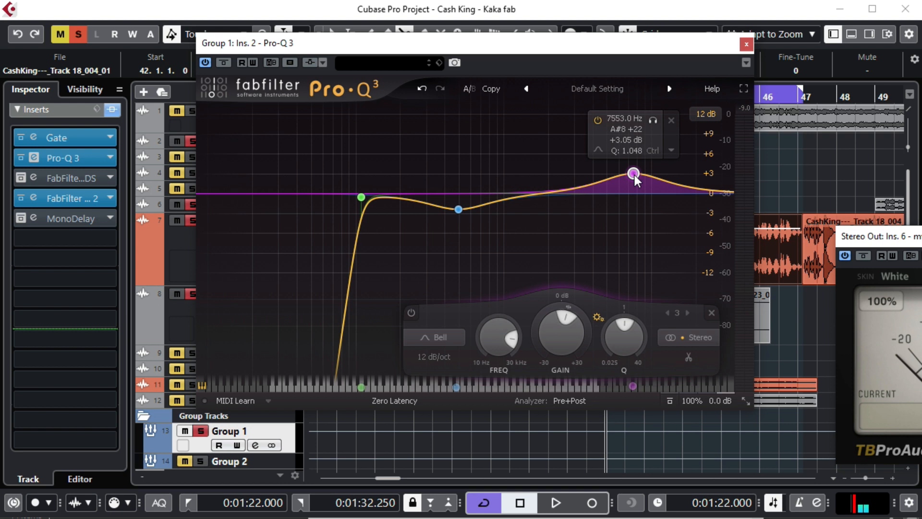
pyautogui.click(553, 502)
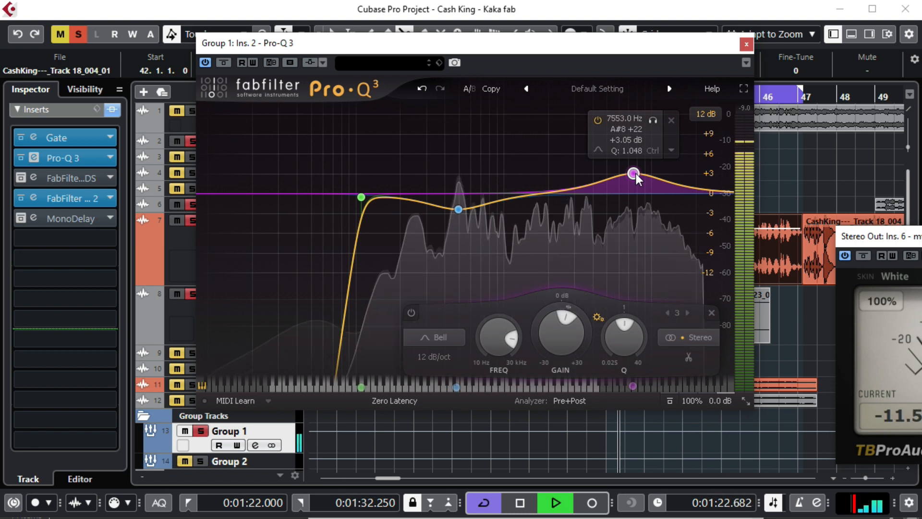
# - Refine the presence boost during playback to +4.6 dB at 7.5 kHz
pyautogui.moveTo(634, 173); pyautogui.dragTo(634, 186)
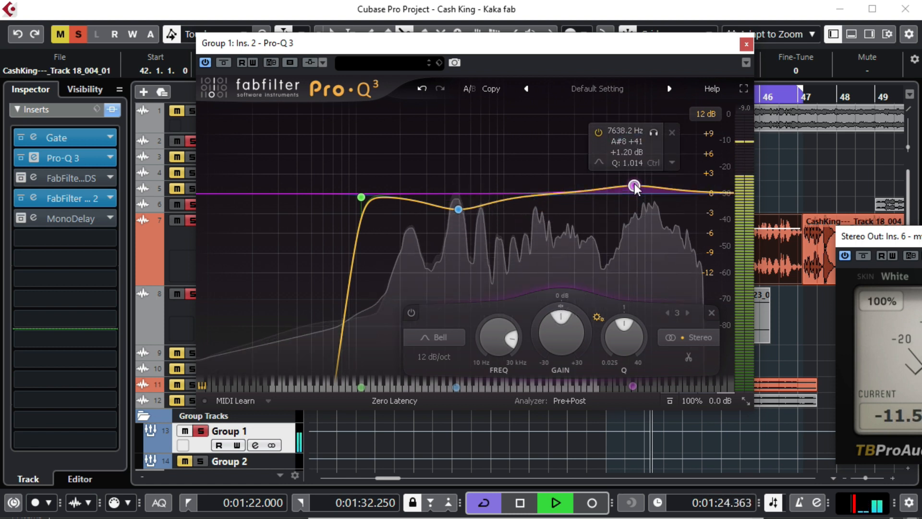
pyautogui.moveTo(634, 185); pyautogui.dragTo(622, 152)
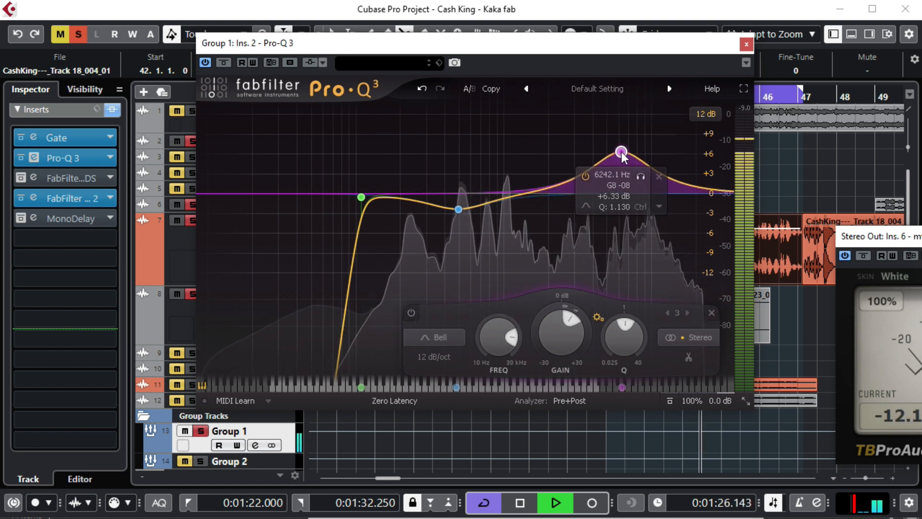
pyautogui.moveTo(621, 151); pyautogui.dragTo(638, 155)
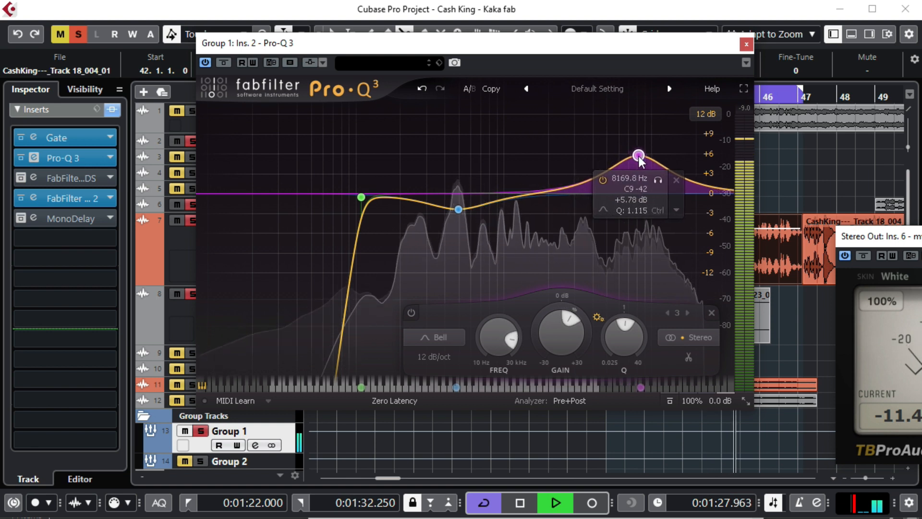
pyautogui.moveTo(640, 155); pyautogui.dragTo(635, 156)
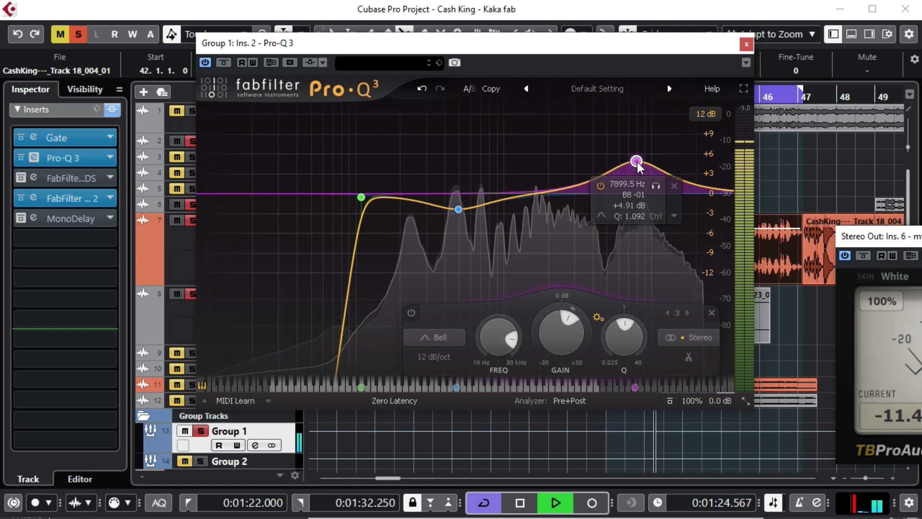
pyautogui.moveTo(636, 160); pyautogui.dragTo(635, 162)
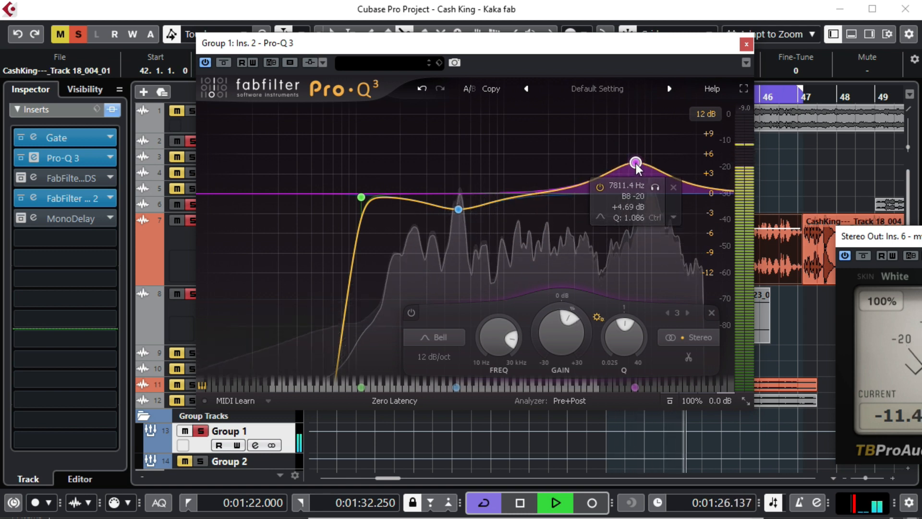
pyautogui.moveTo(635, 163); pyautogui.dragTo(636, 162)
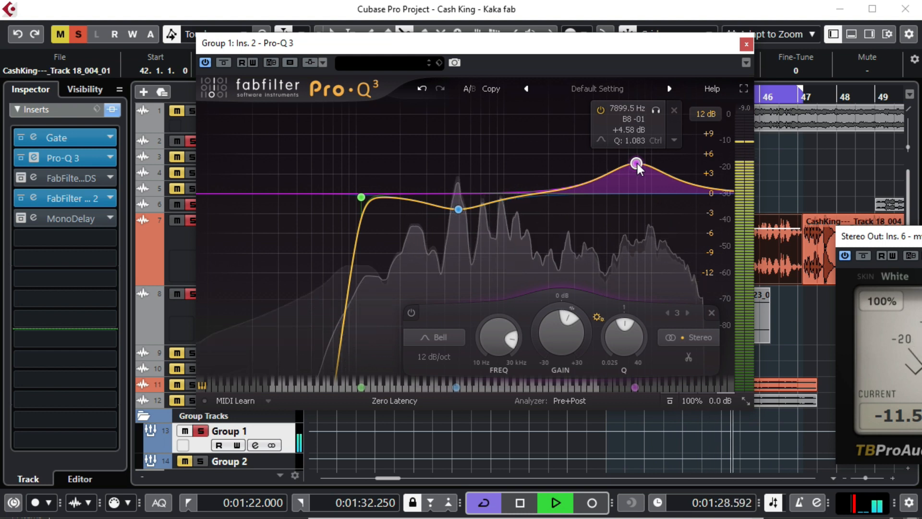
pyautogui.moveTo(637, 163); pyautogui.dragTo(634, 162)
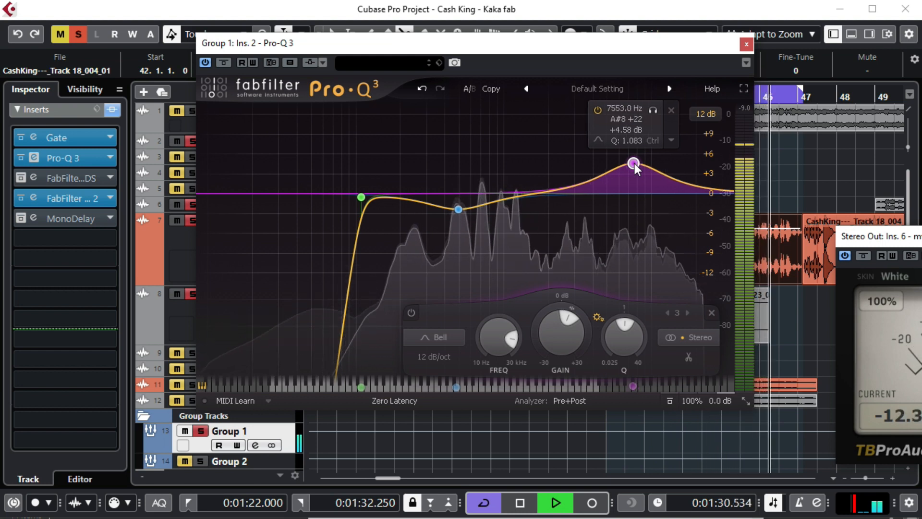
pyautogui.click(516, 503)
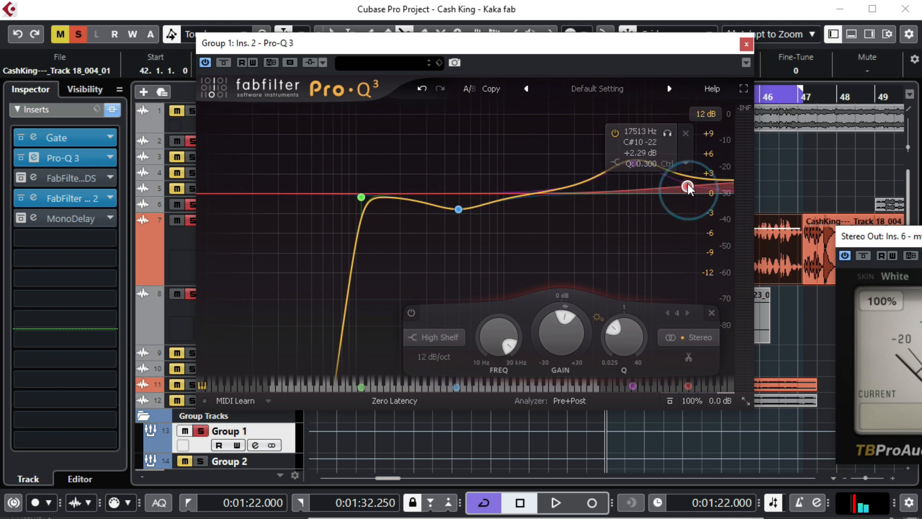
# - Position the high-shelf air band near 19 kHz with about +3.5 dB of lift
pyautogui.moveTo(688, 187); pyautogui.dragTo(671, 187)
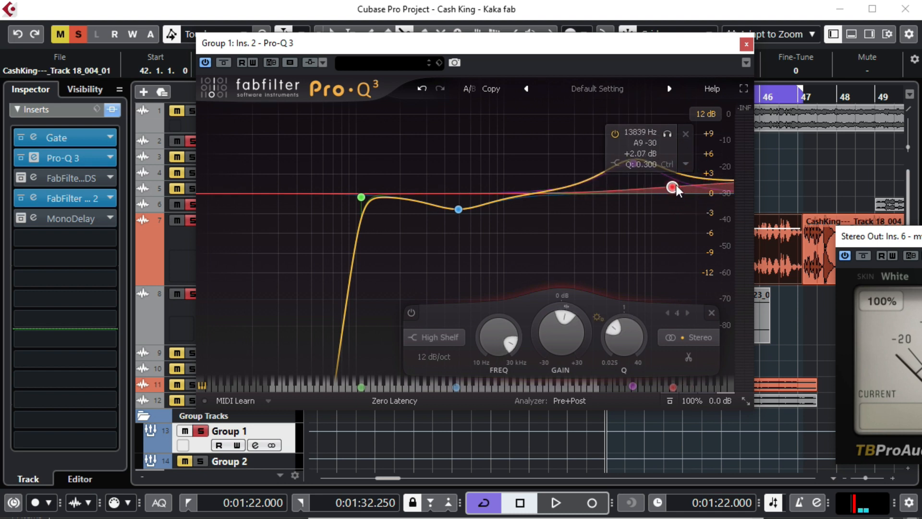
pyautogui.moveTo(671, 187); pyautogui.dragTo(691, 189)
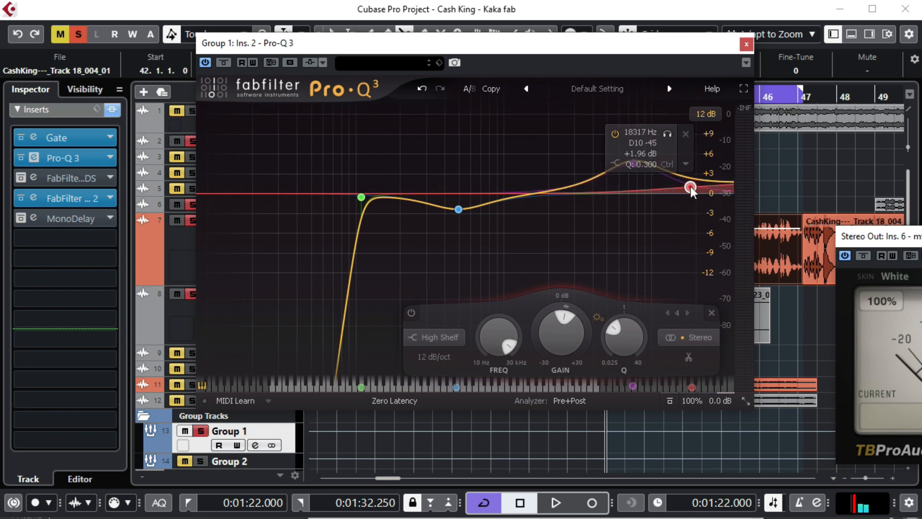
pyautogui.click(553, 502)
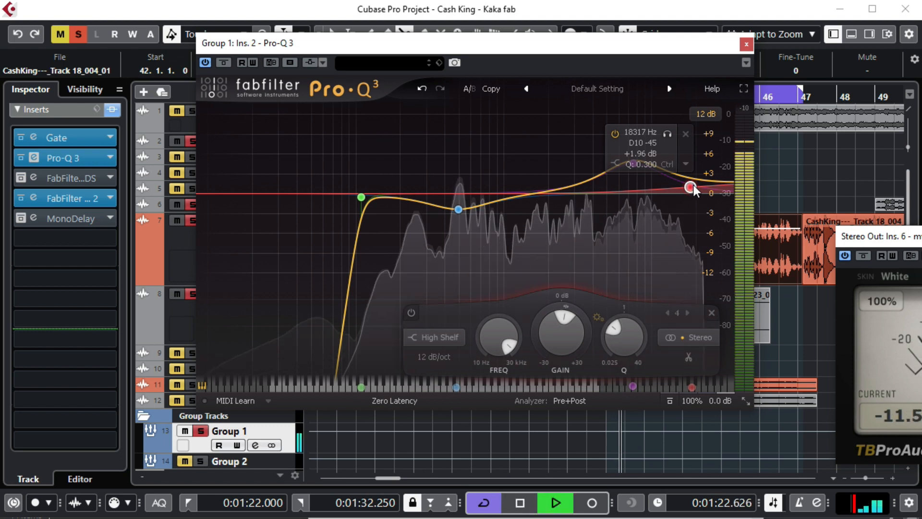
pyautogui.moveTo(690, 187); pyautogui.dragTo(689, 186)
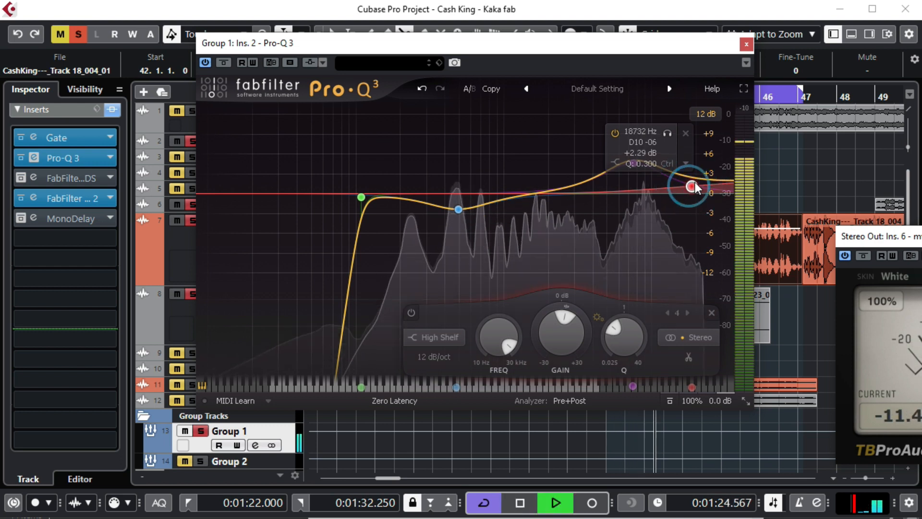
pyautogui.moveTo(689, 186); pyautogui.dragTo(692, 184)
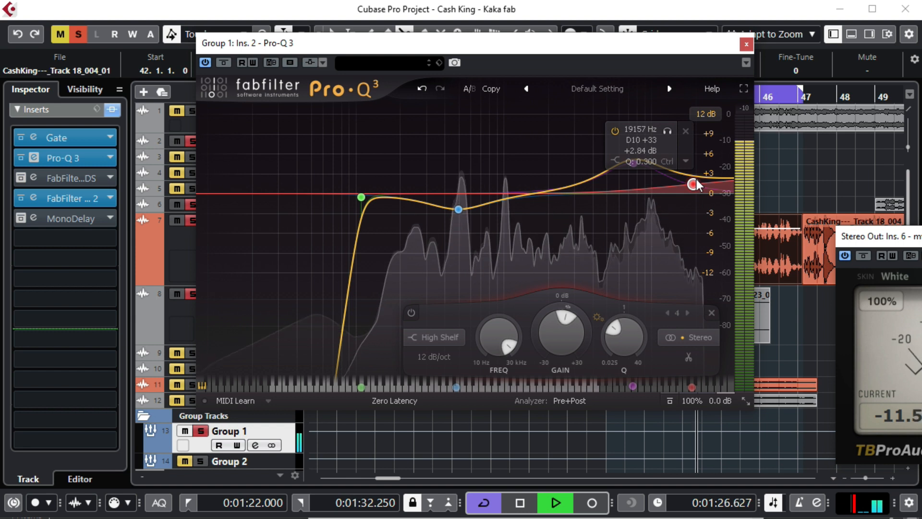
pyautogui.moveTo(691, 185); pyautogui.dragTo(692, 181)
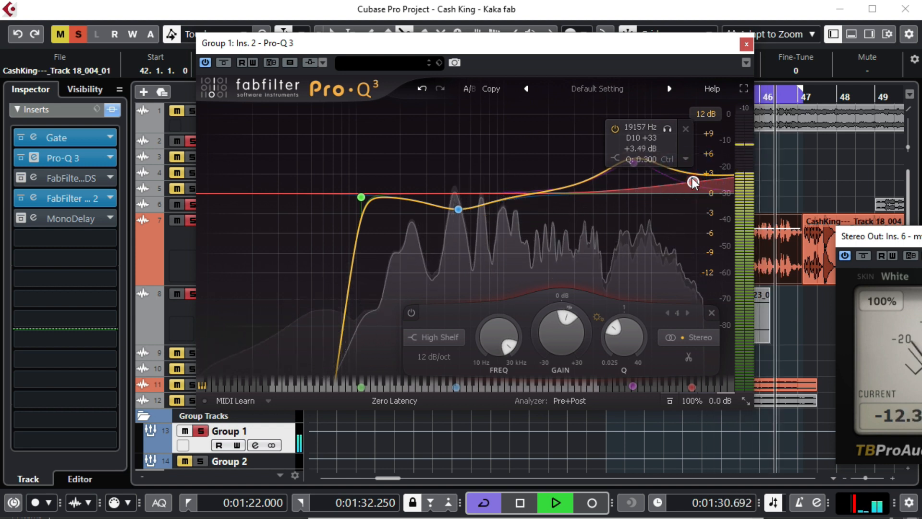
pyautogui.moveTo(692, 181); pyautogui.dragTo(693, 182)
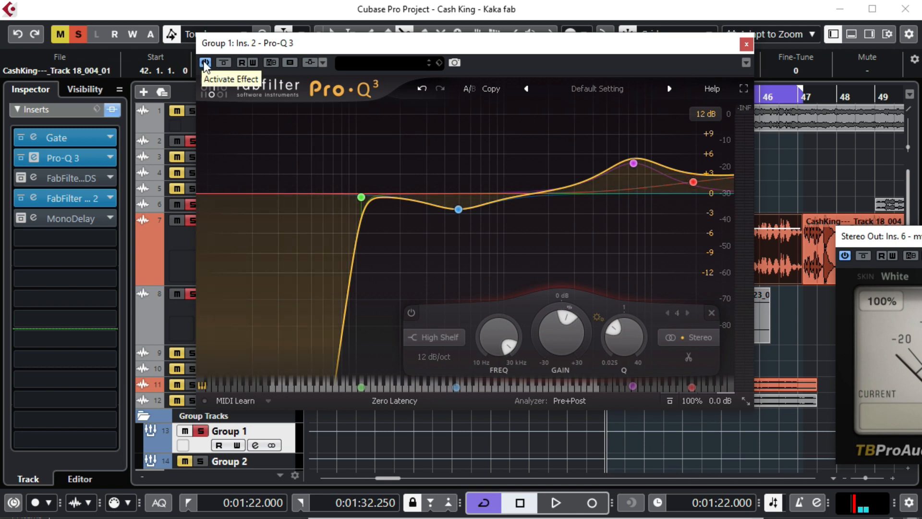
pyautogui.click(205, 63)
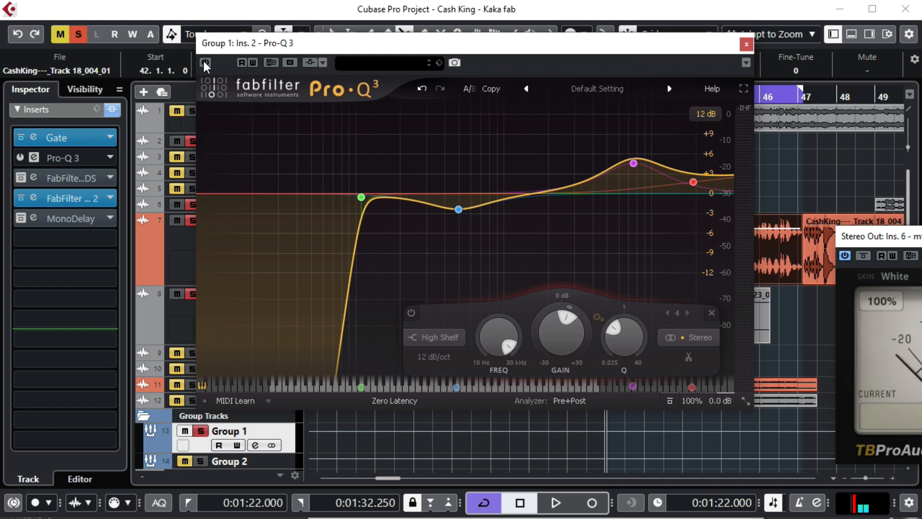
pyautogui.click(553, 503)
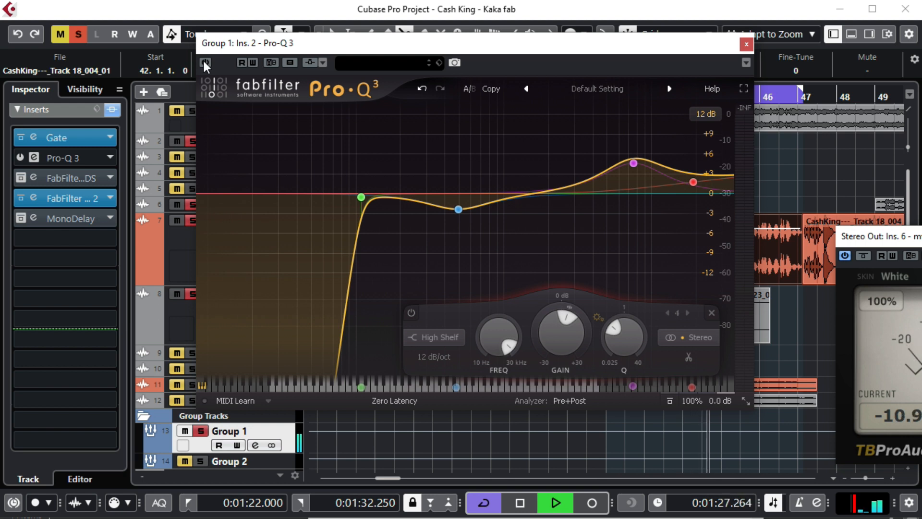
pyautogui.click(516, 503)
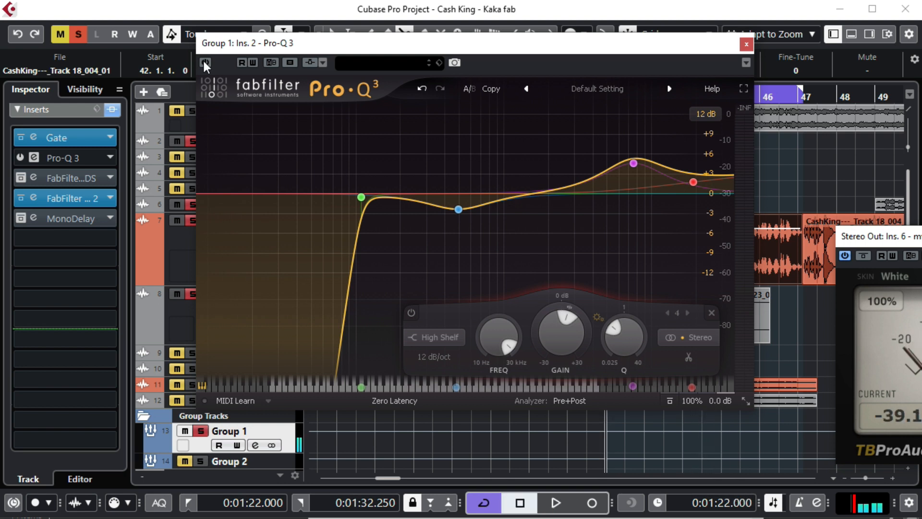
pyautogui.click(553, 503)
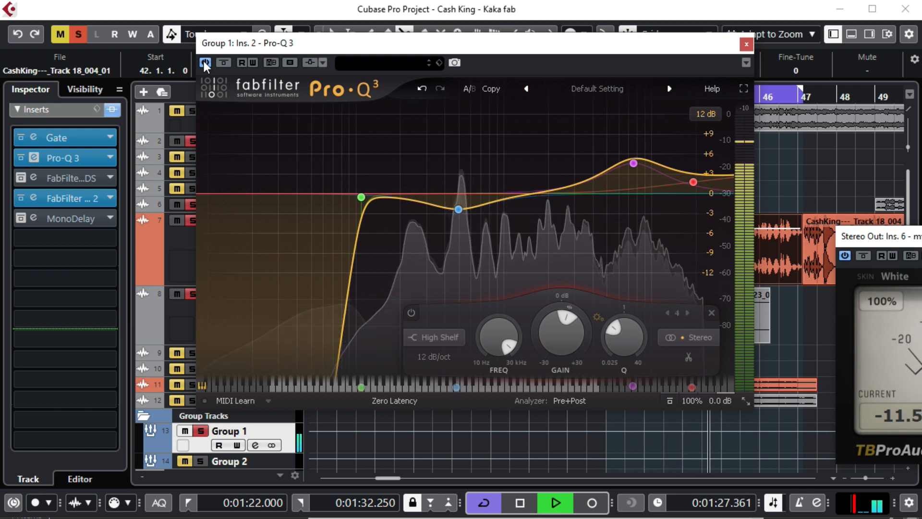
pyautogui.click(205, 63)
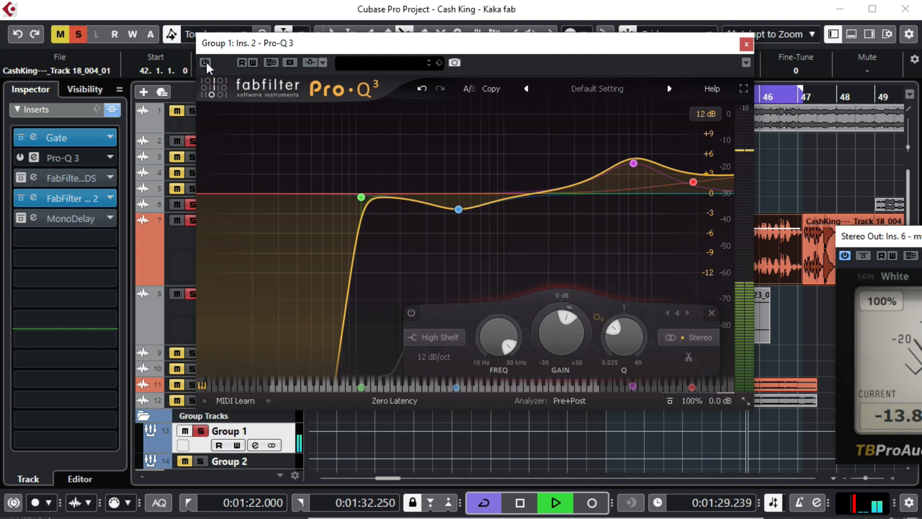
pyautogui.click(205, 62)
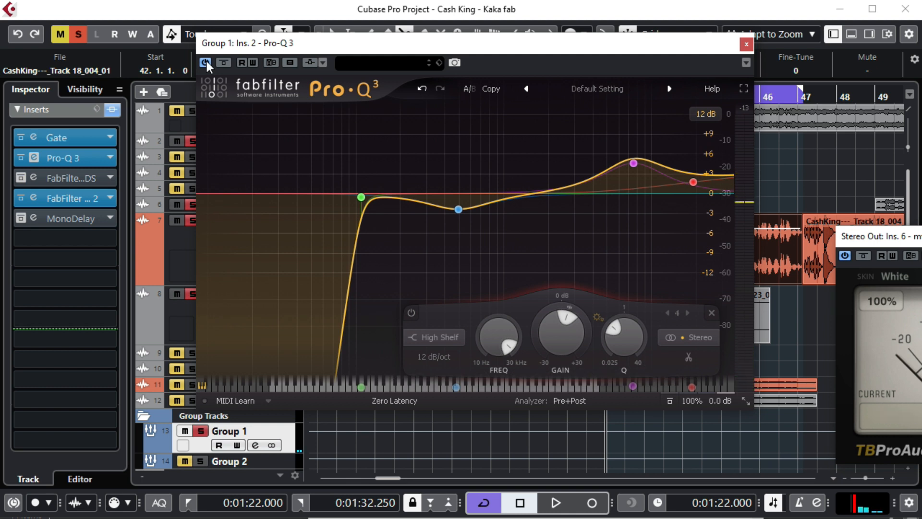
pyautogui.click(553, 503)
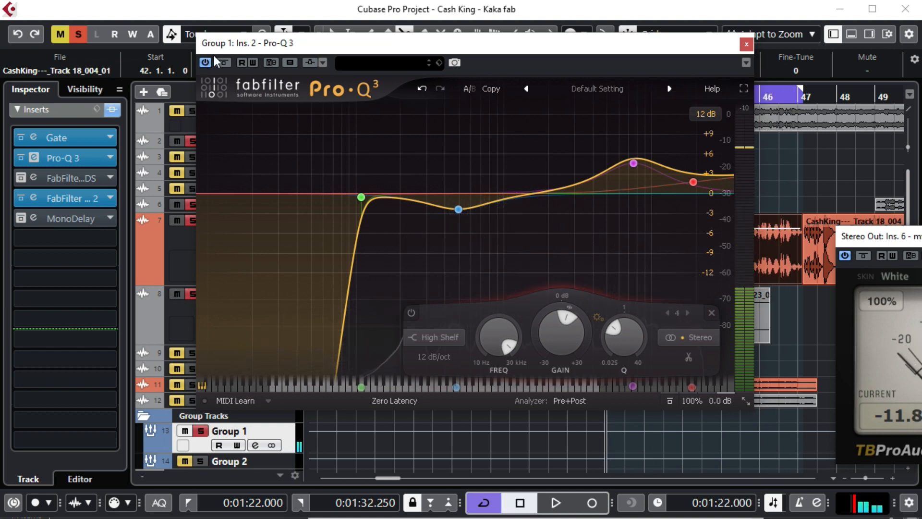
pyautogui.moveTo(776, 55)
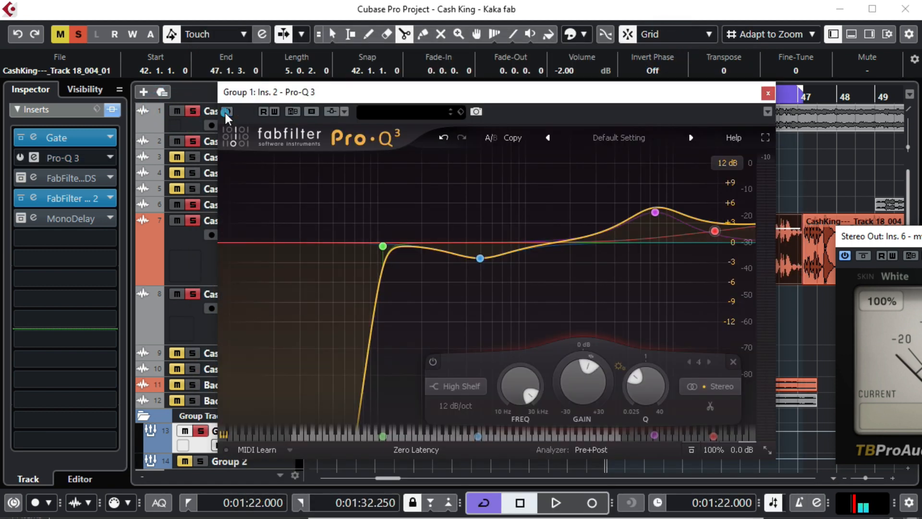
pyautogui.click(552, 503)
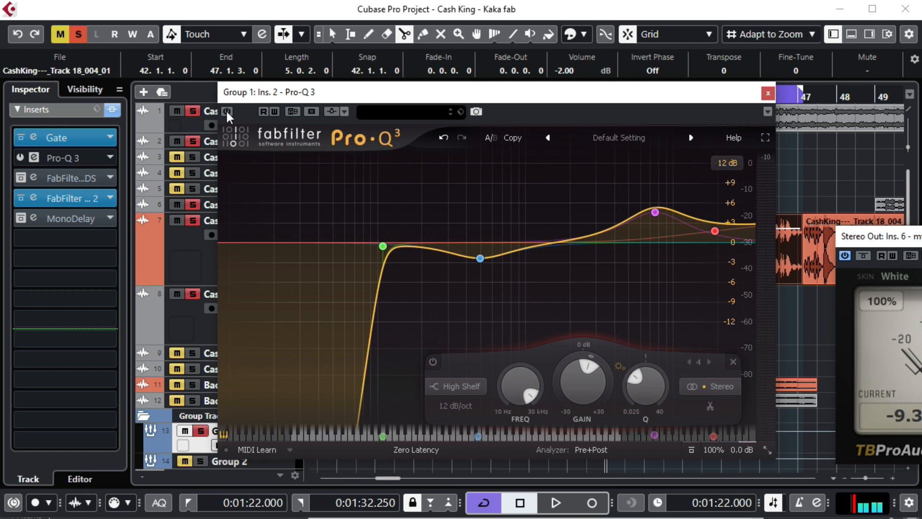
pyautogui.click(553, 503)
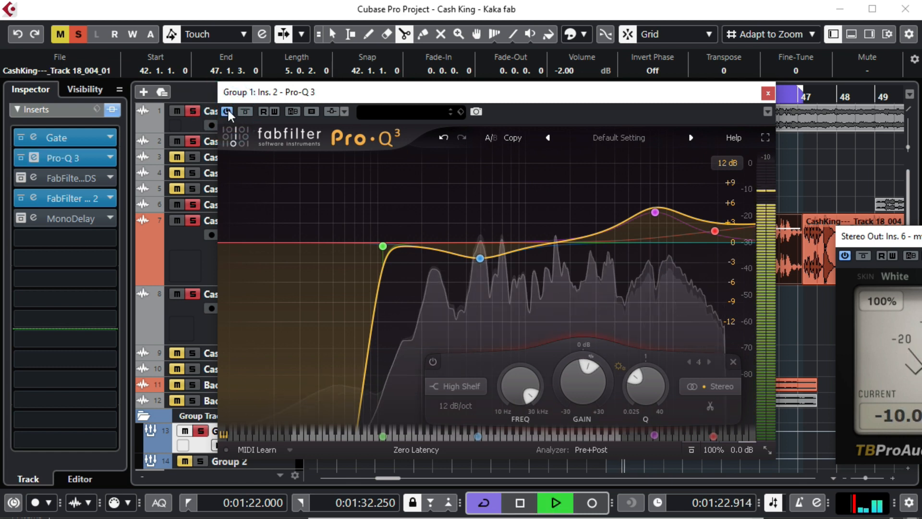